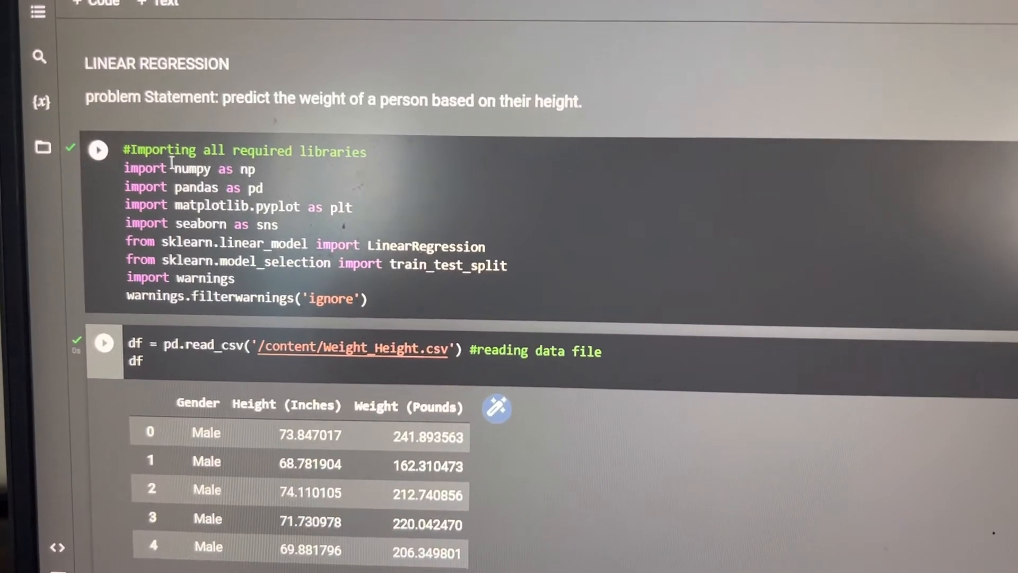
{"action": "scroll", "scroll_direction": "down", "scroll_amount": 3}
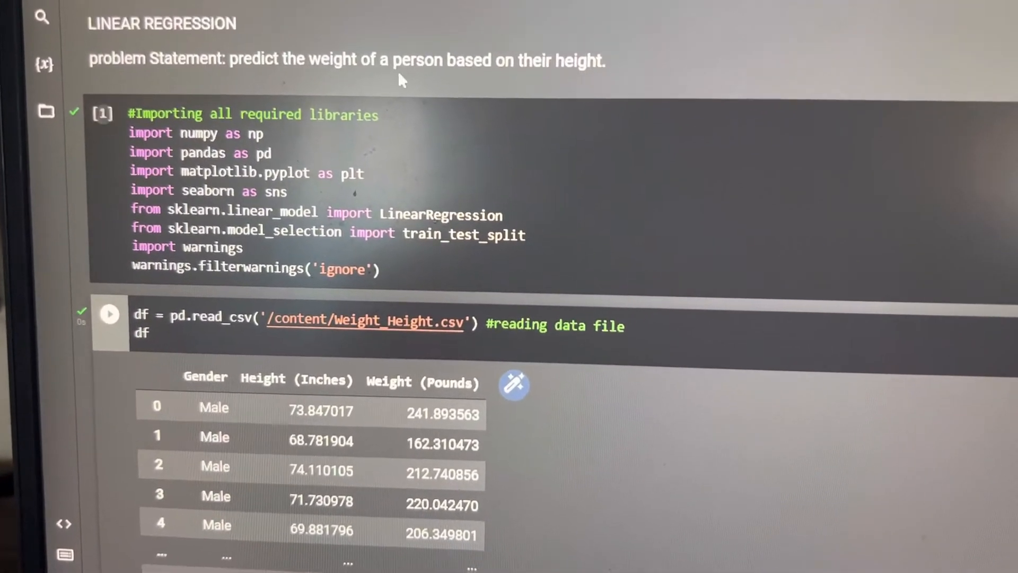
{"action": "scroll", "scroll_direction": "down", "scroll_amount": 3}
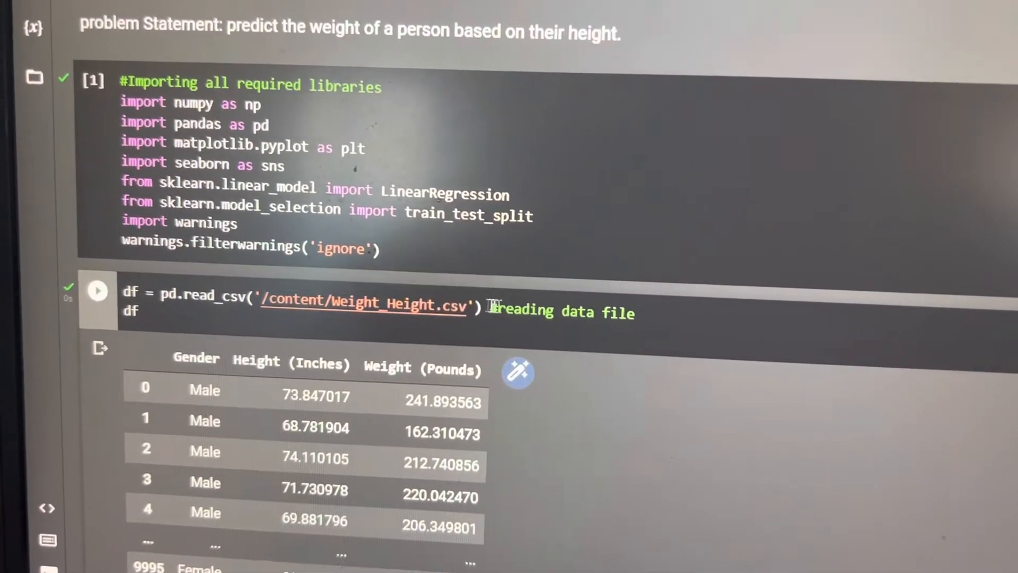
{"action": "scroll", "scroll_direction": "down", "scroll_amount": 3}
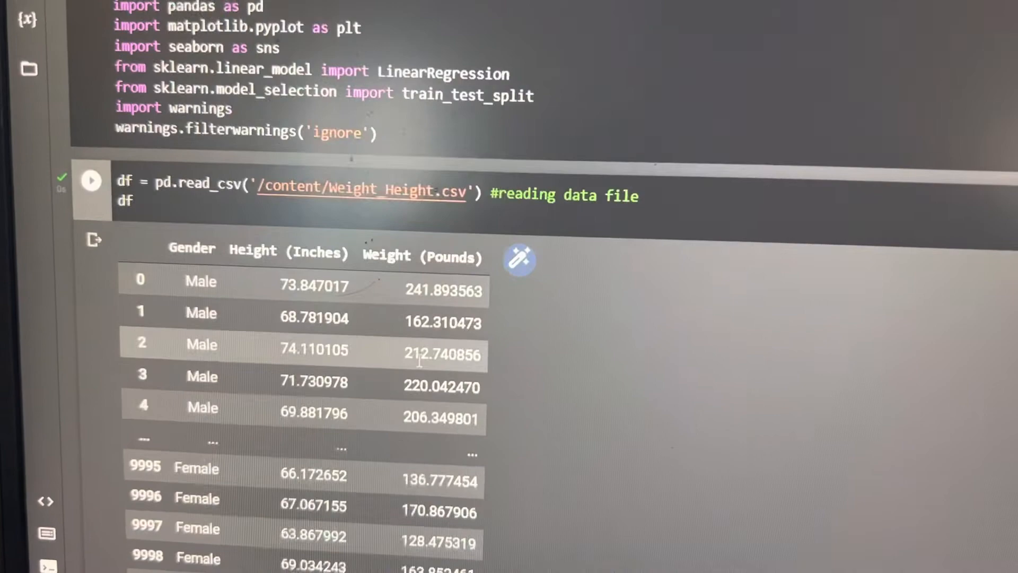
{"action": "scroll", "scroll_direction": "down", "scroll_amount": 3}
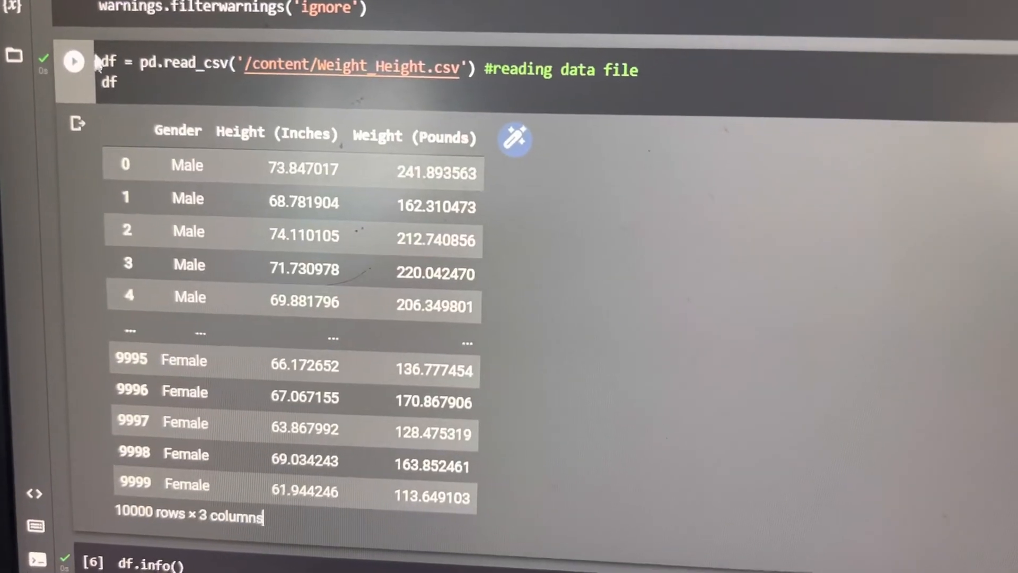
{"action": "scroll", "scroll_direction": "down", "scroll_amount": 3}
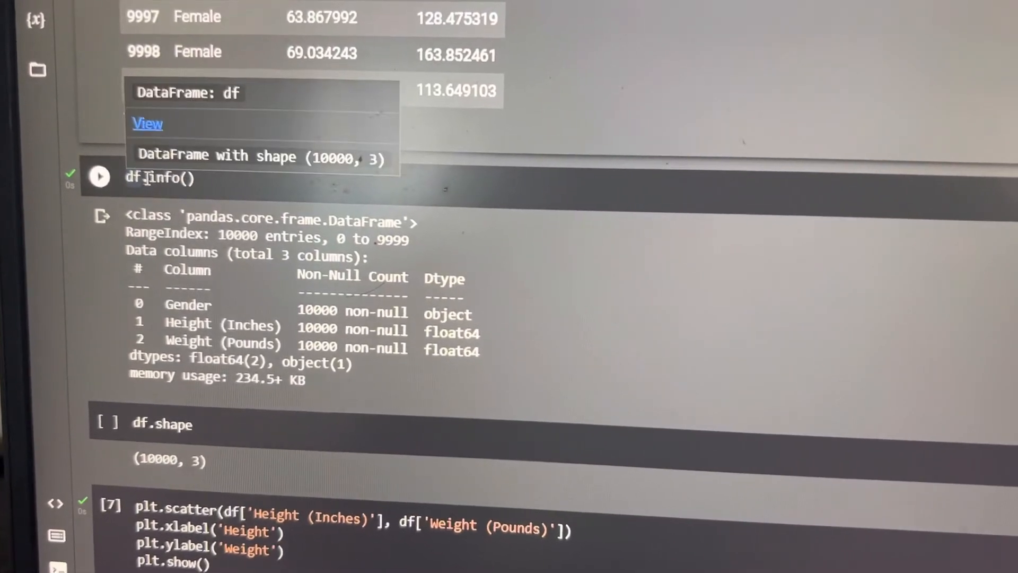
{"action": "scroll", "scroll_direction": "down", "scroll_amount": 3}
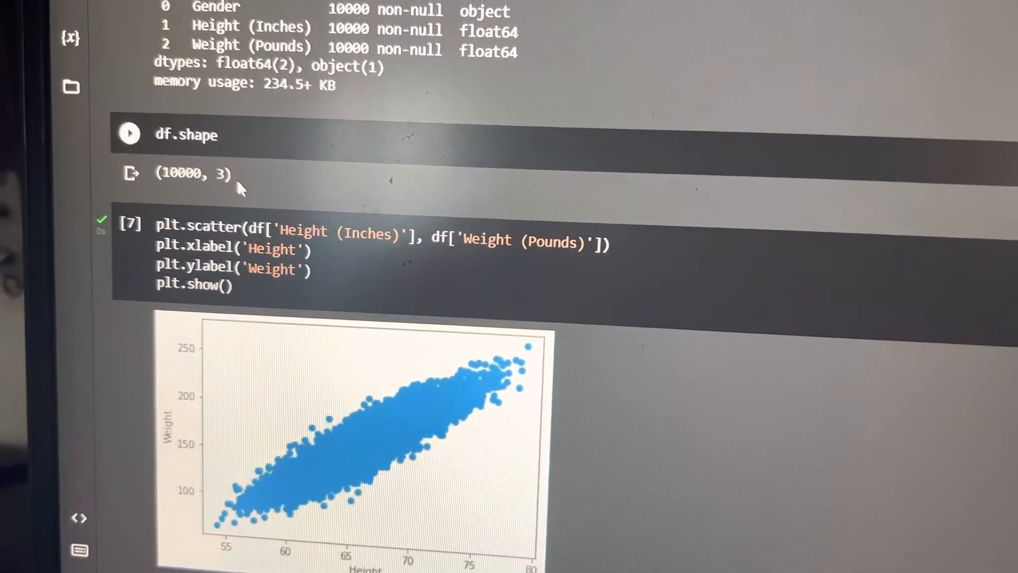
{"action": "scroll", "scroll_direction": "down", "scroll_amount": 3}
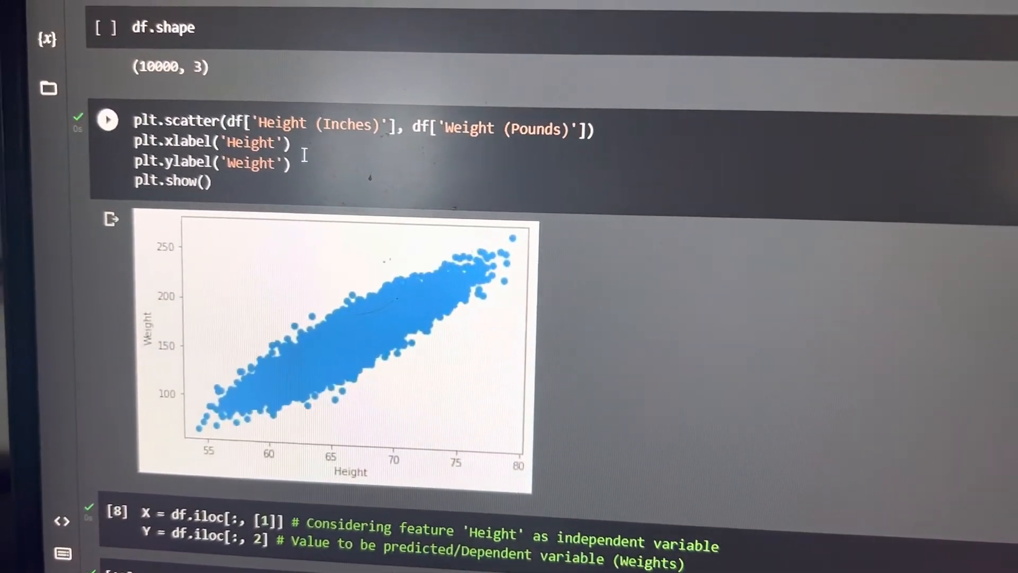
{"action": "scroll", "scroll_direction": "down", "scroll_amount": 3}
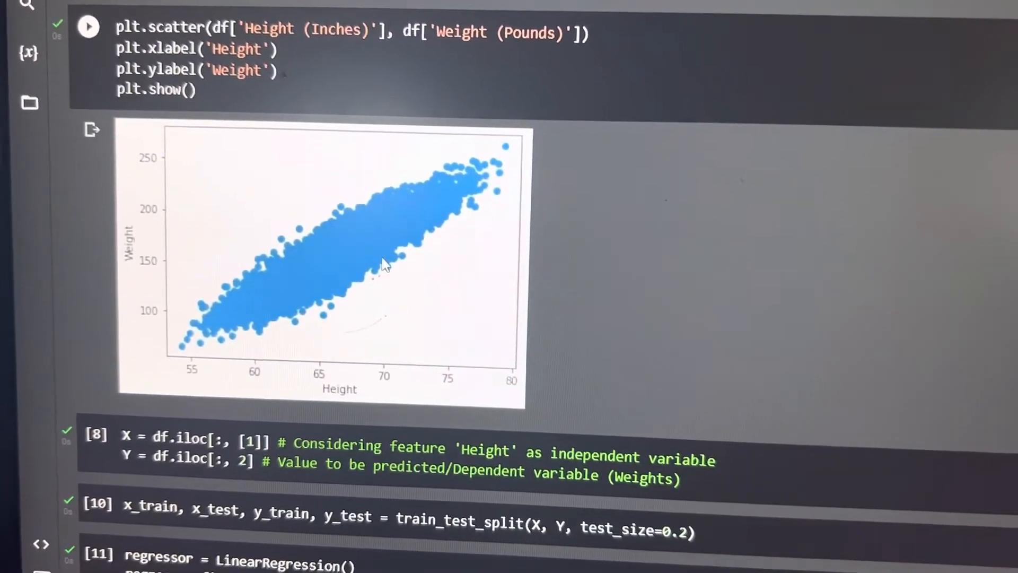
{"action": "scroll", "scroll_direction": "down", "scroll_amount": 3}
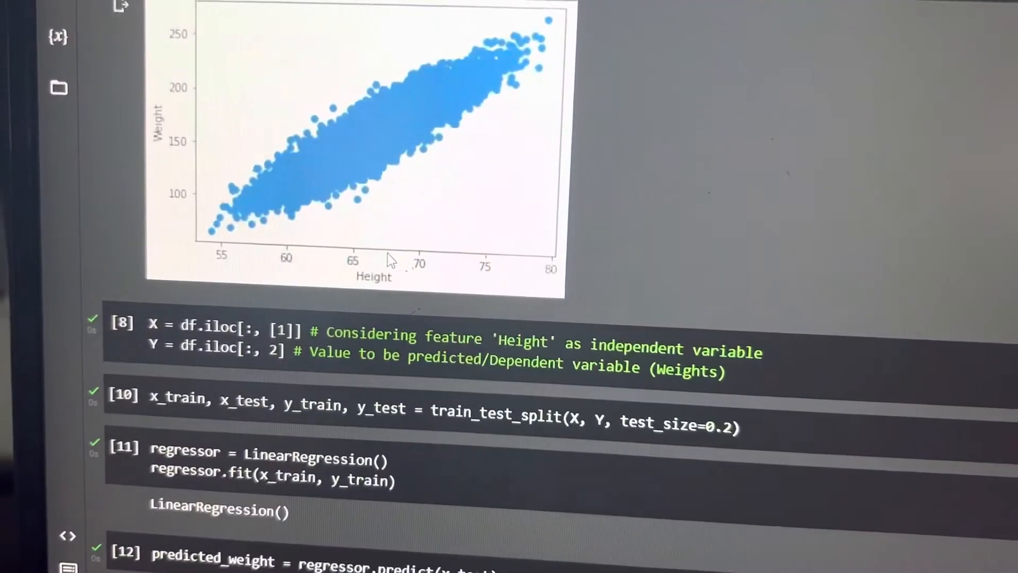
{"action": "scroll", "scroll_direction": "down", "scroll_amount": 3}
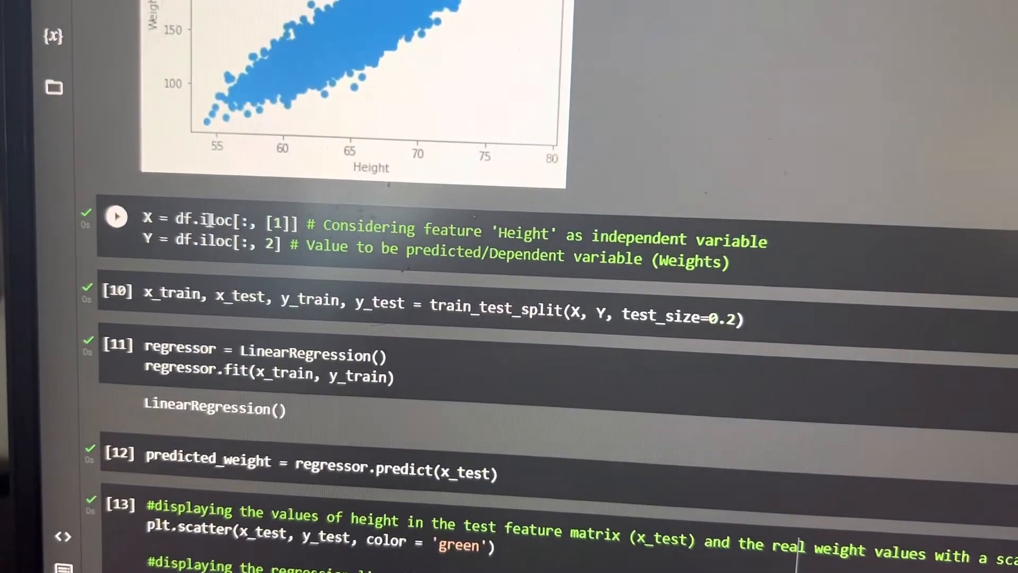
{"action": "scroll", "scroll_direction": "down", "scroll_amount": 3}
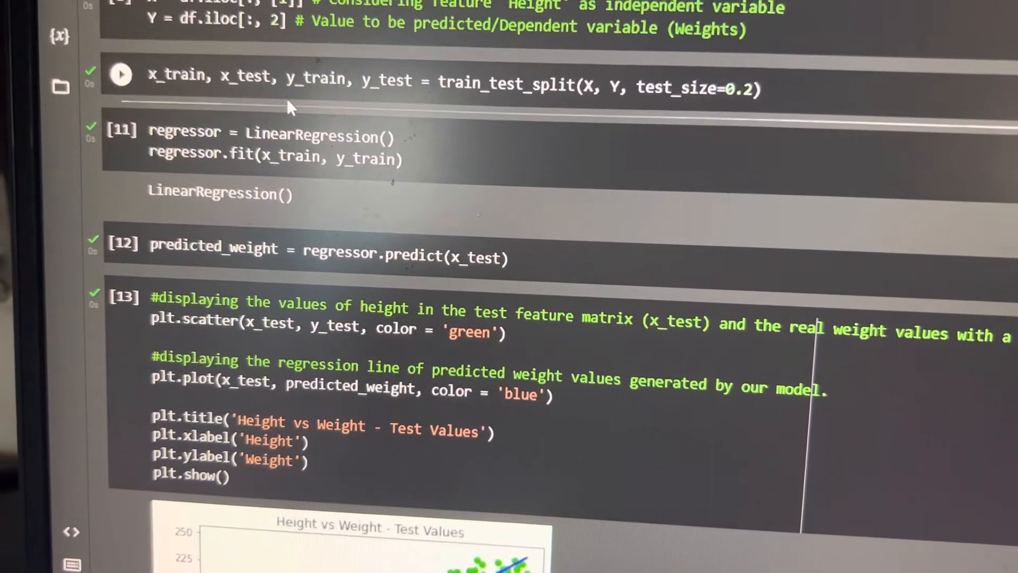
{"action": "scroll", "scroll_direction": "down", "scroll_amount": 3}
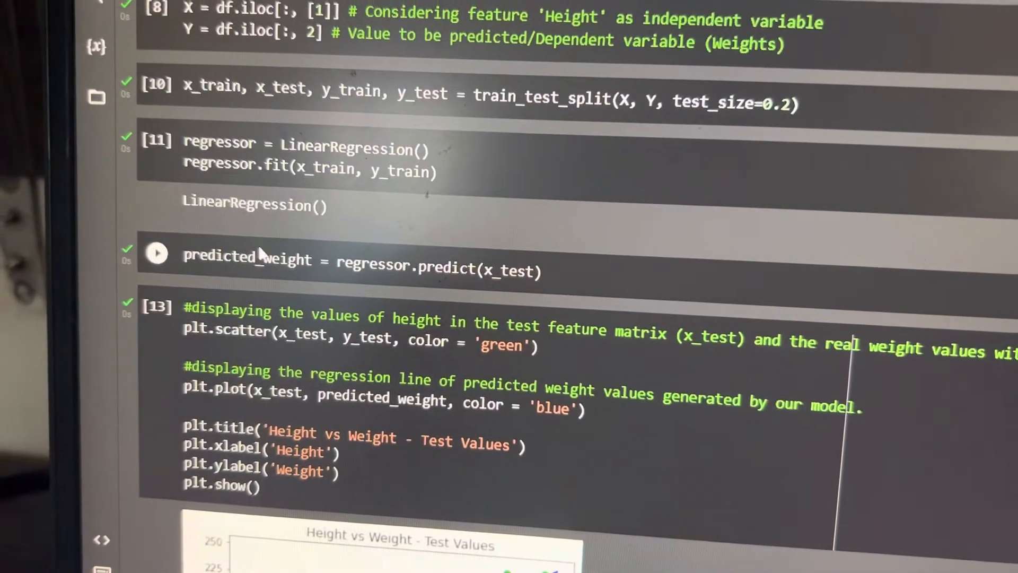
{"action": "scroll", "scroll_direction": "down", "scroll_amount": 3}
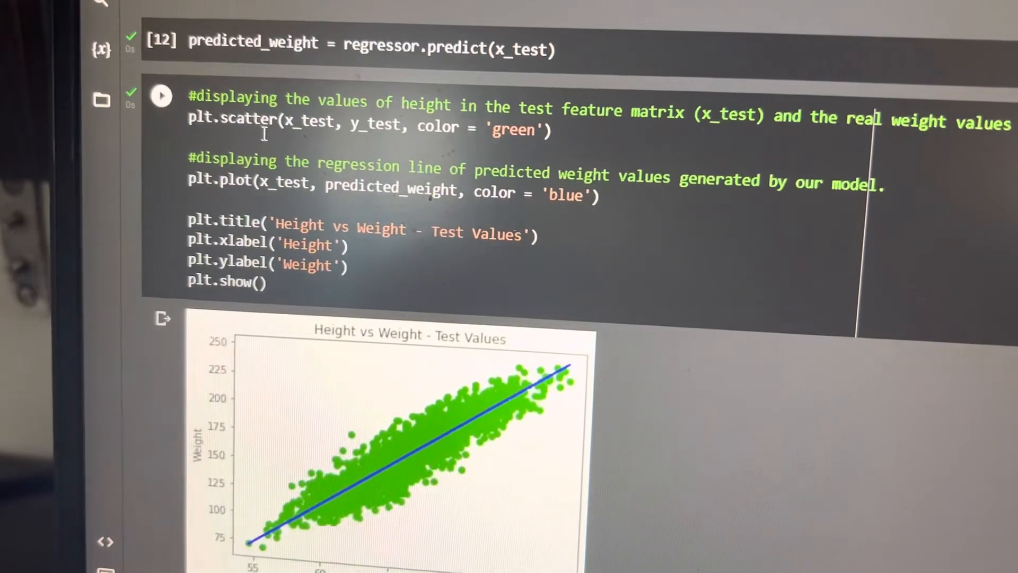
{"action": "scroll", "scroll_direction": "down", "scroll_amount": 3}
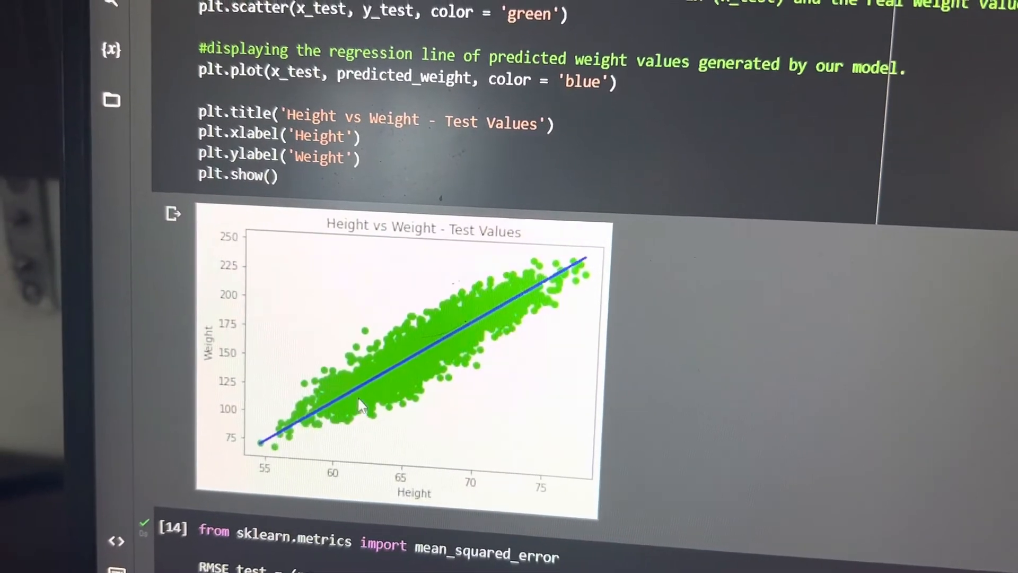
{"action": "scroll", "scroll_direction": "down", "scroll_amount": 3}
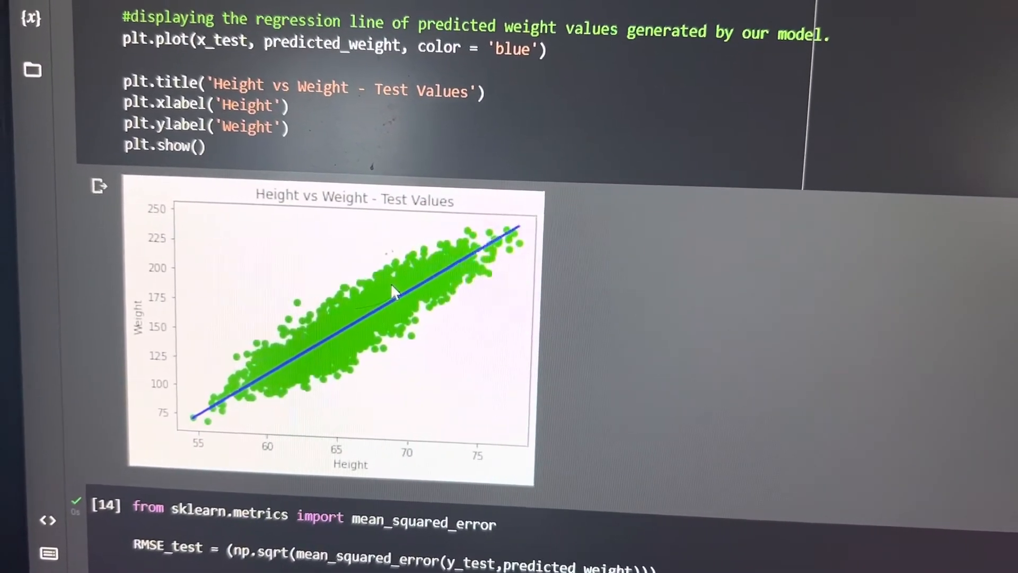
{"action": "scroll", "scroll_direction": "down", "scroll_amount": 3}
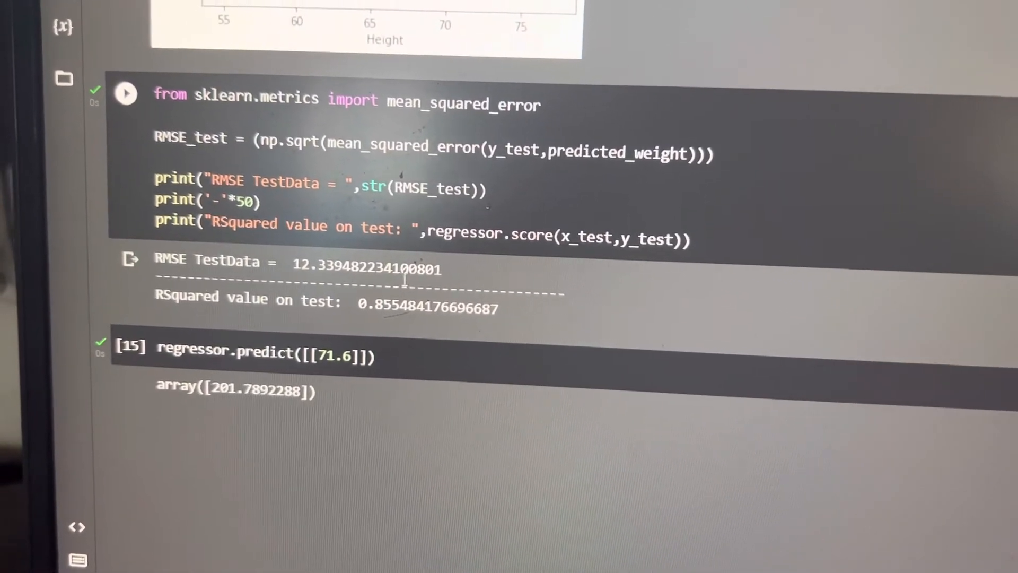
{"action": "scroll", "scroll_direction": "down", "scroll_amount": 3}
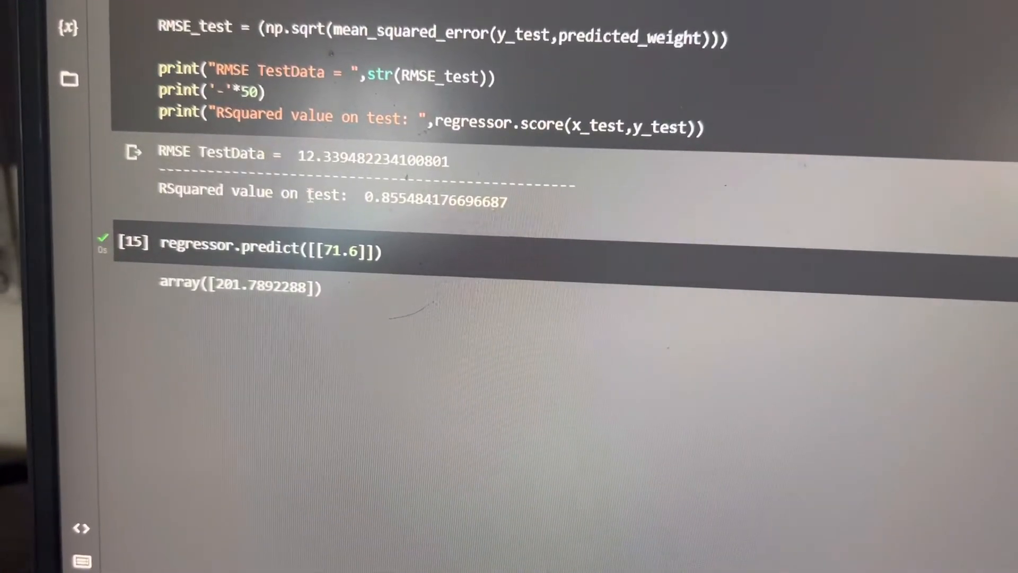